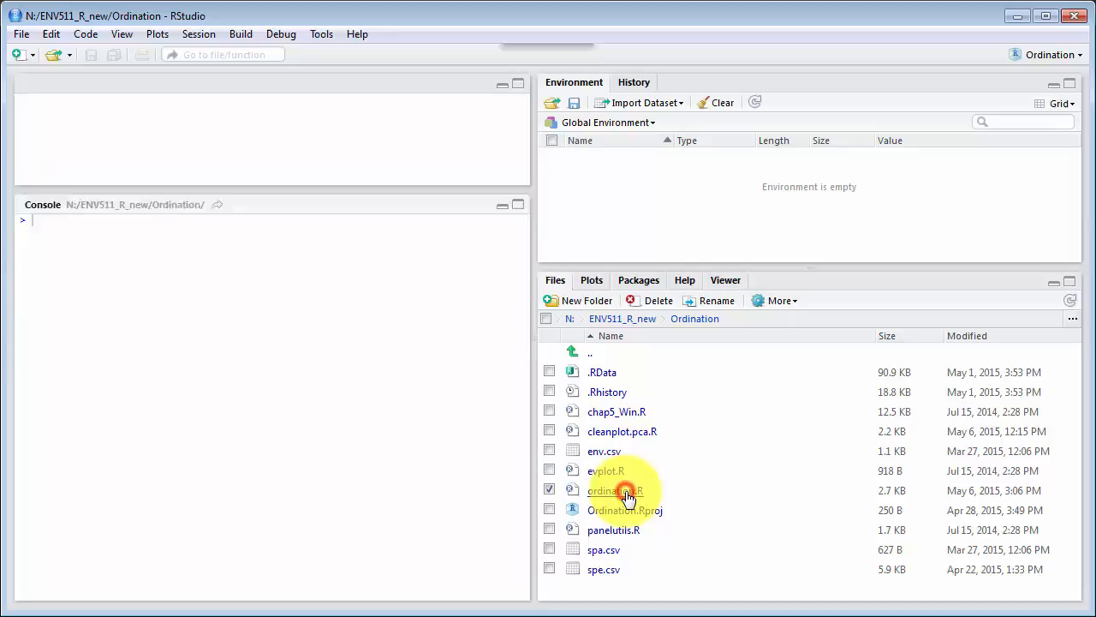
Open ordination.R, set the library path, and load ade4, vegan, gclus and ape
double_click(615, 490)
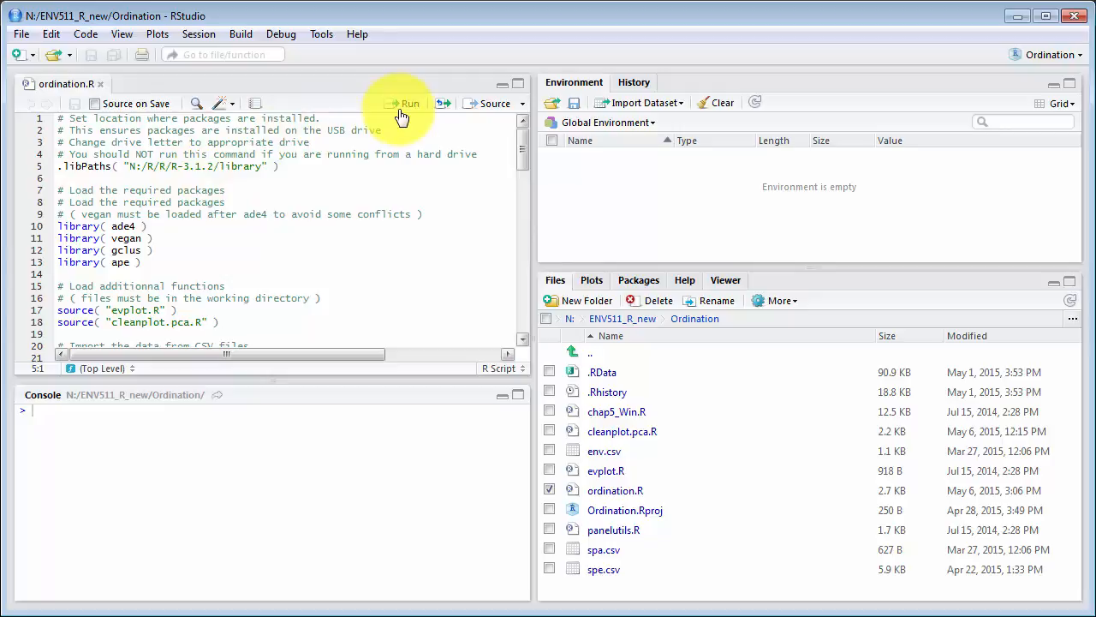
left_click(404, 103)
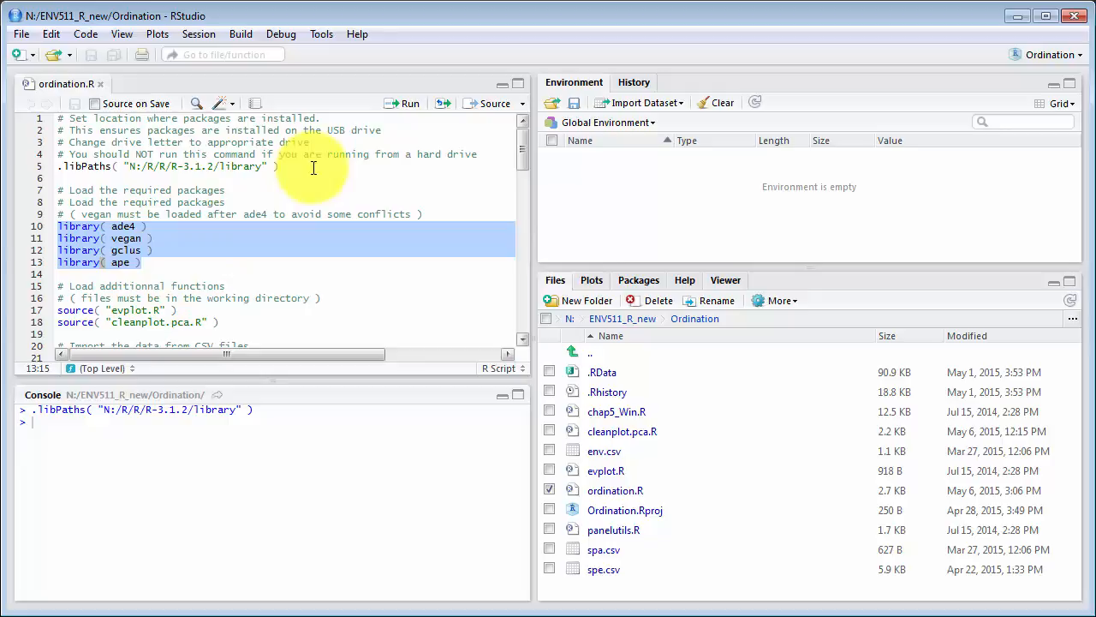
left_click(405, 103)
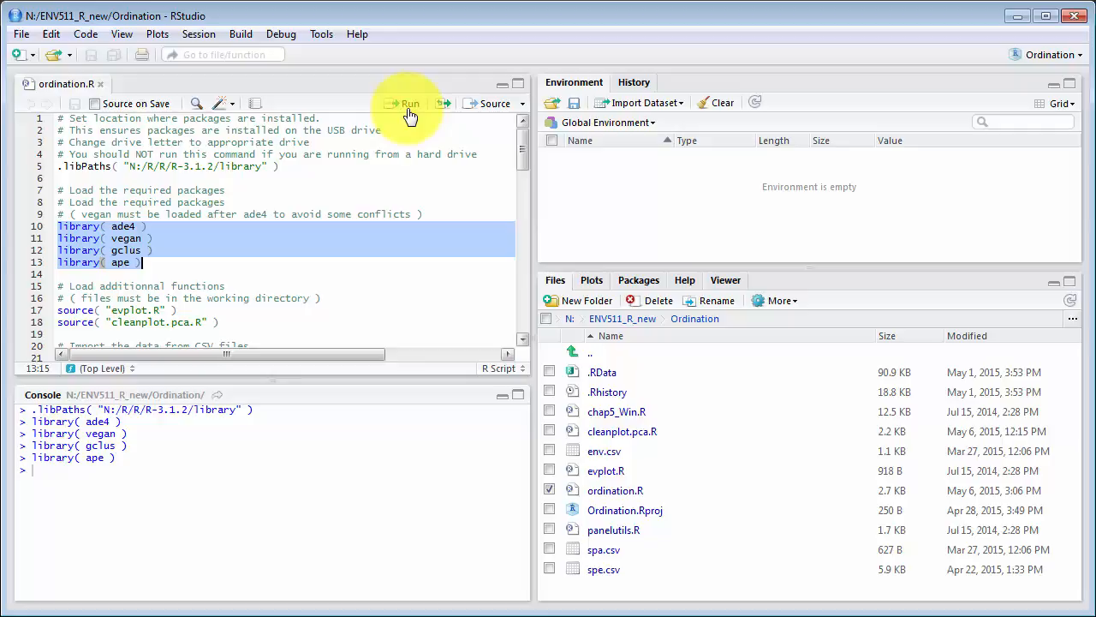
Source evplot.R and cleanplot.pca.R, then import the env, spe and spa CSV data
scroll("down", 3)
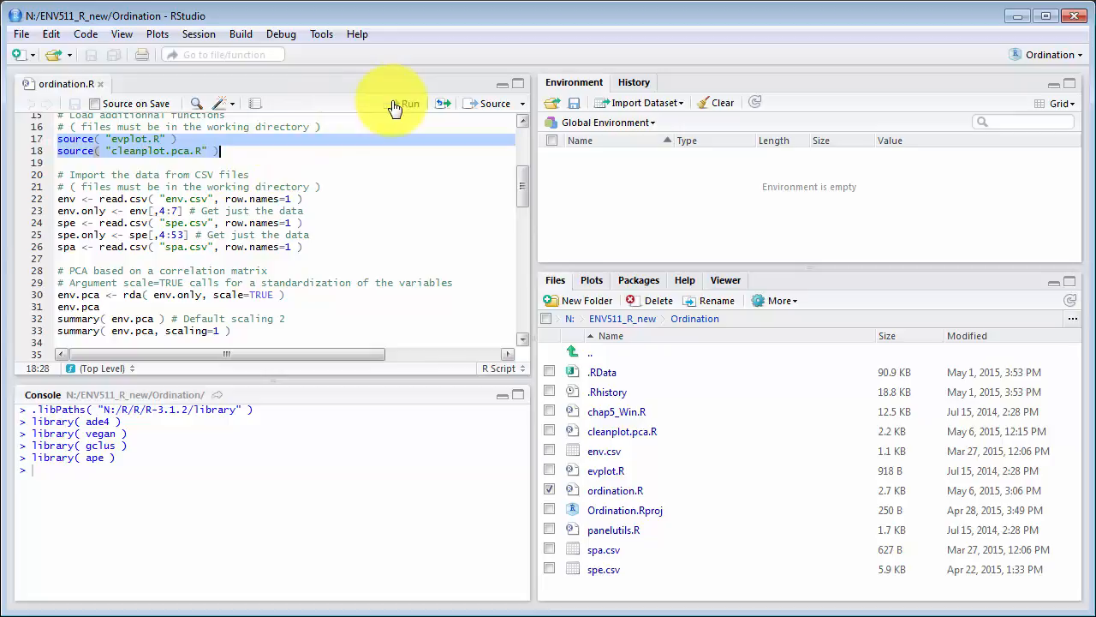
left_click(406, 102)
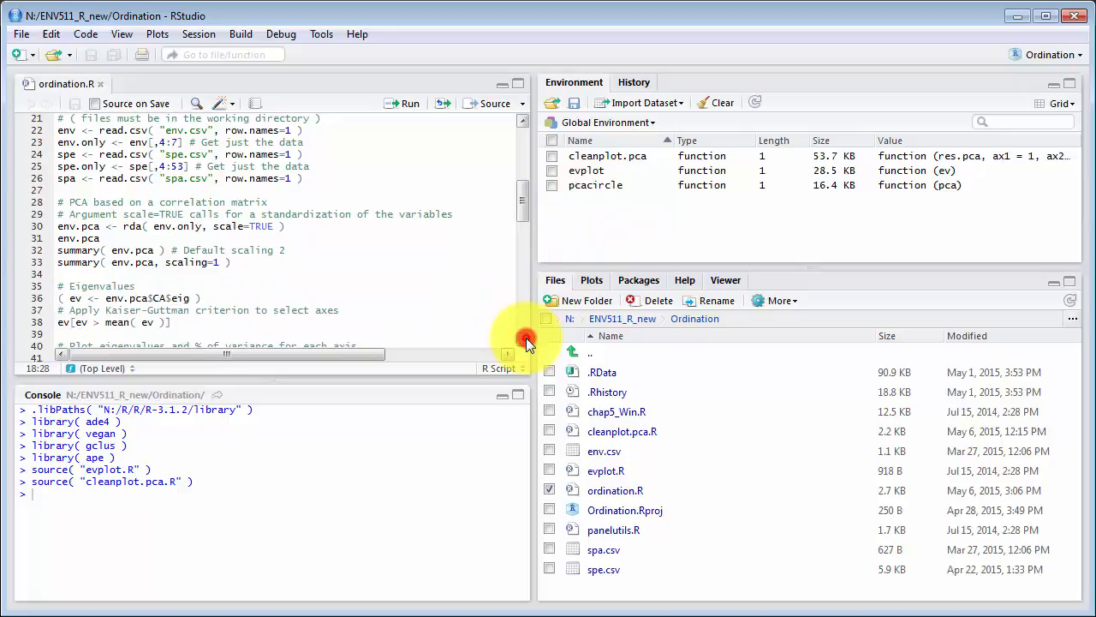
left_click(403, 103)
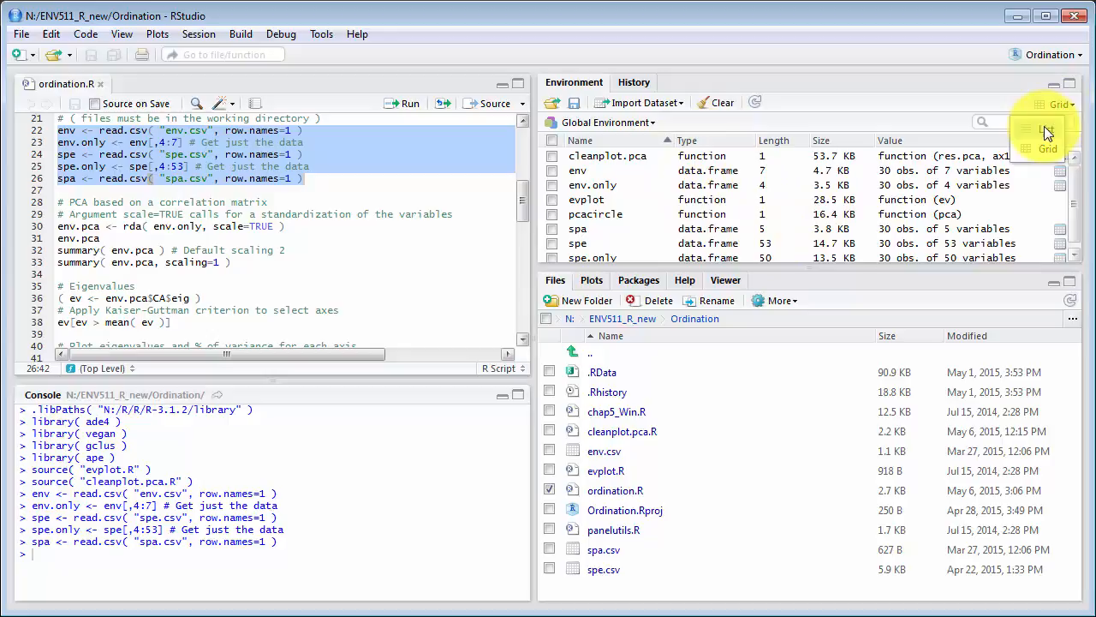
View the spe.only table (30 observations, 50 variables), then return to ordination.R
left_click(1043, 129)
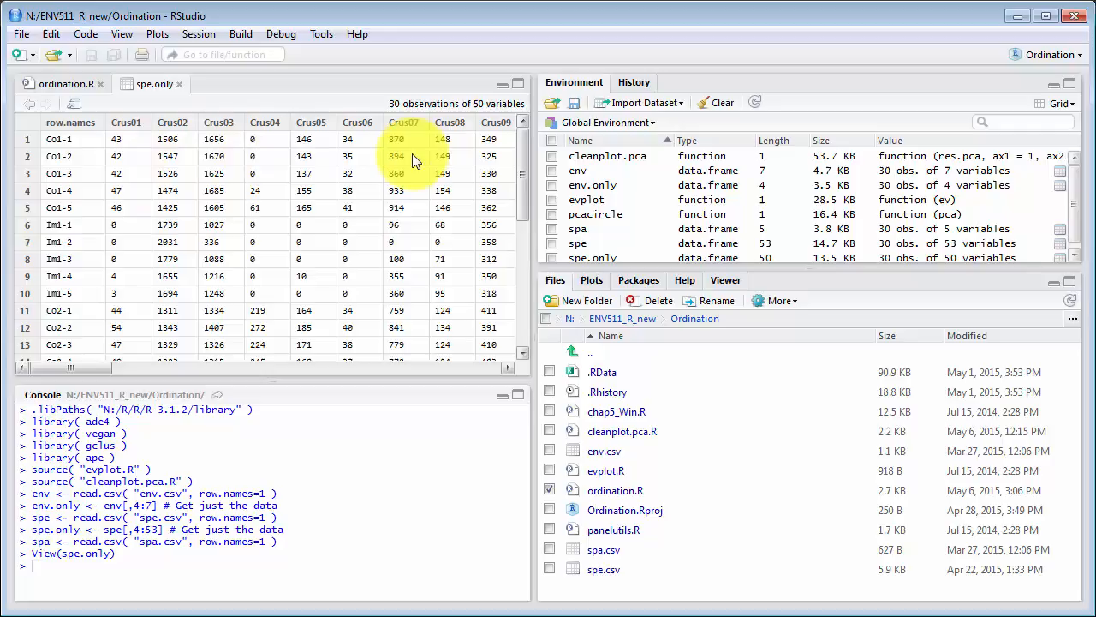
left_click(64, 83)
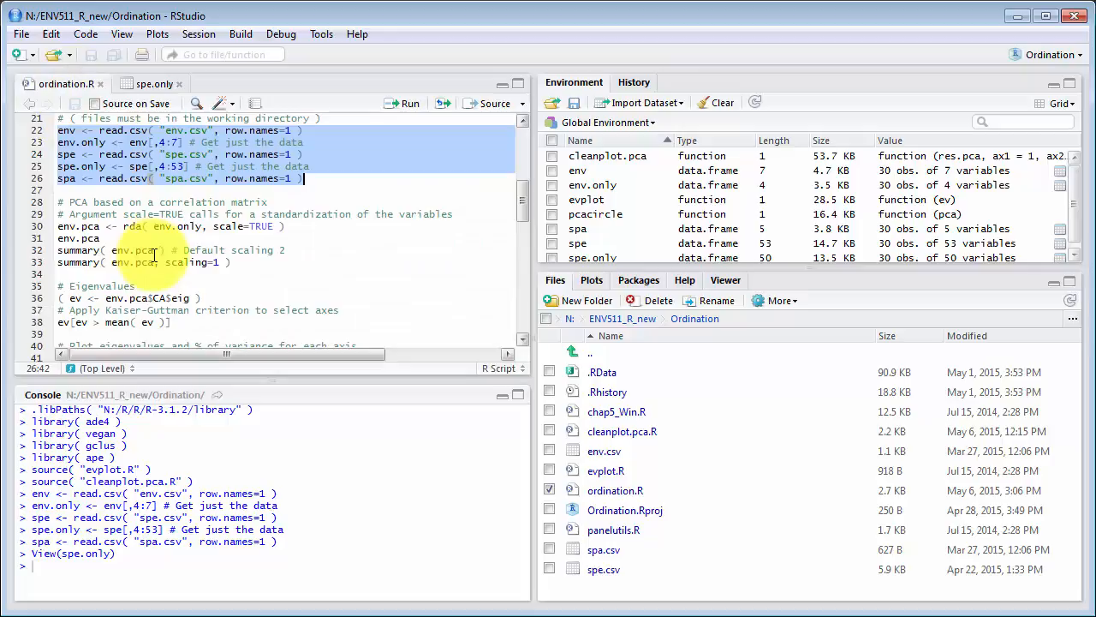
mouse_move(303, 310)
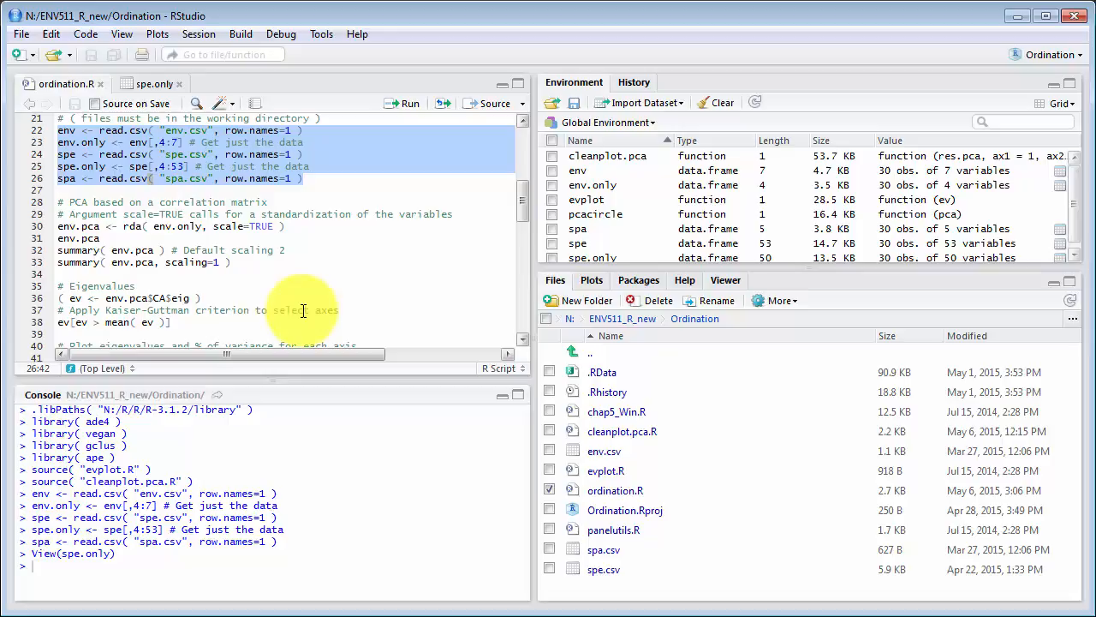
Run the correlation-based rda PCA as env.pca and print both scaling summaries
scroll("down", 3)
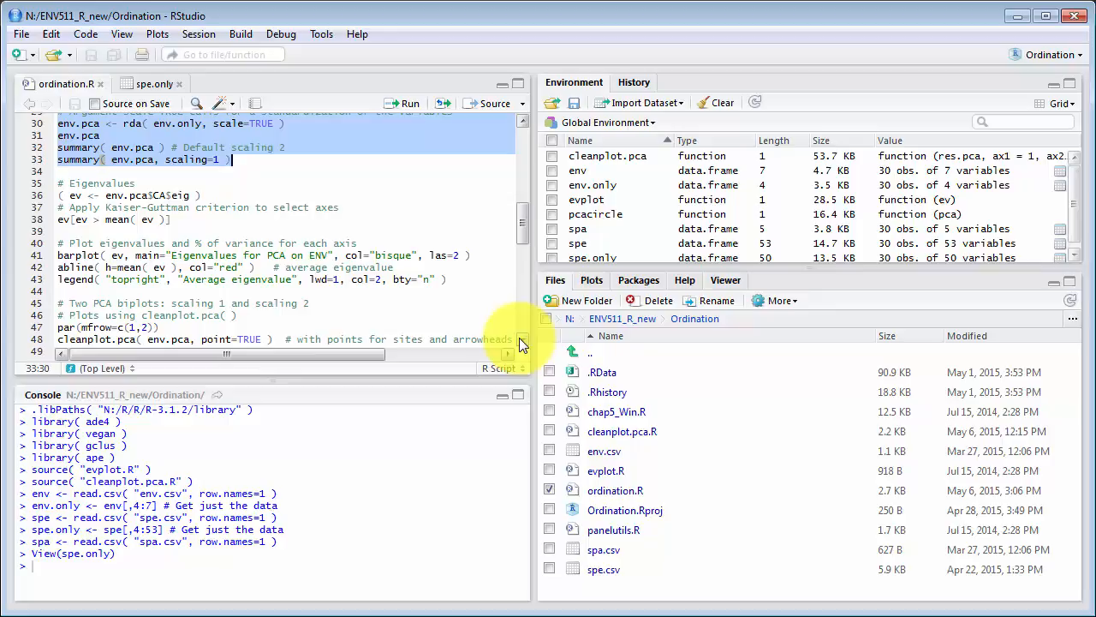
left_click(404, 102)
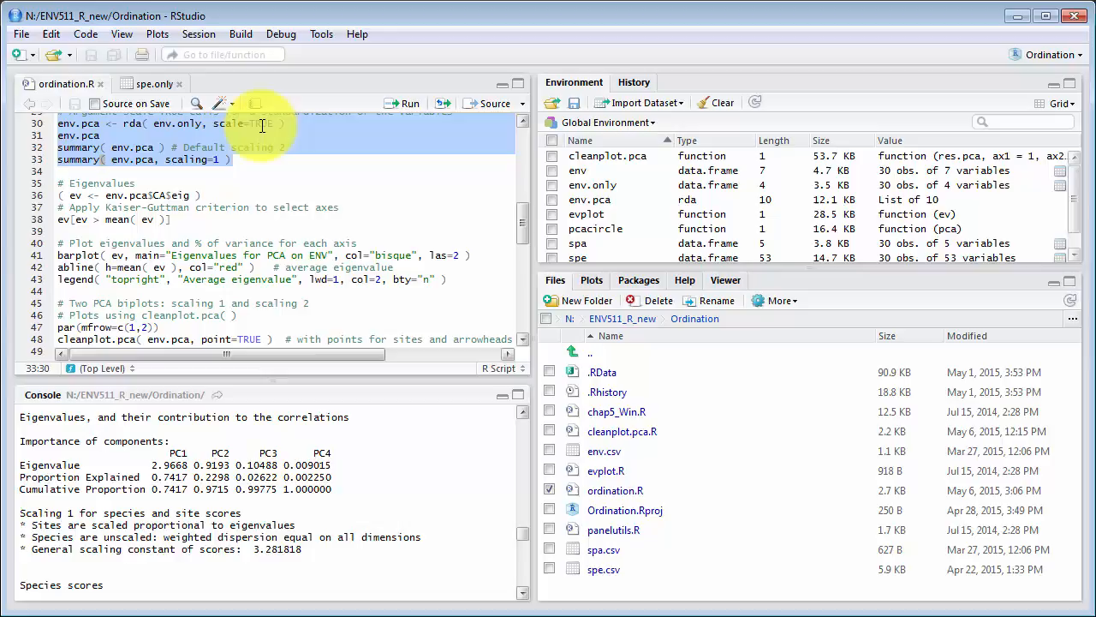
mouse_move(333, 402)
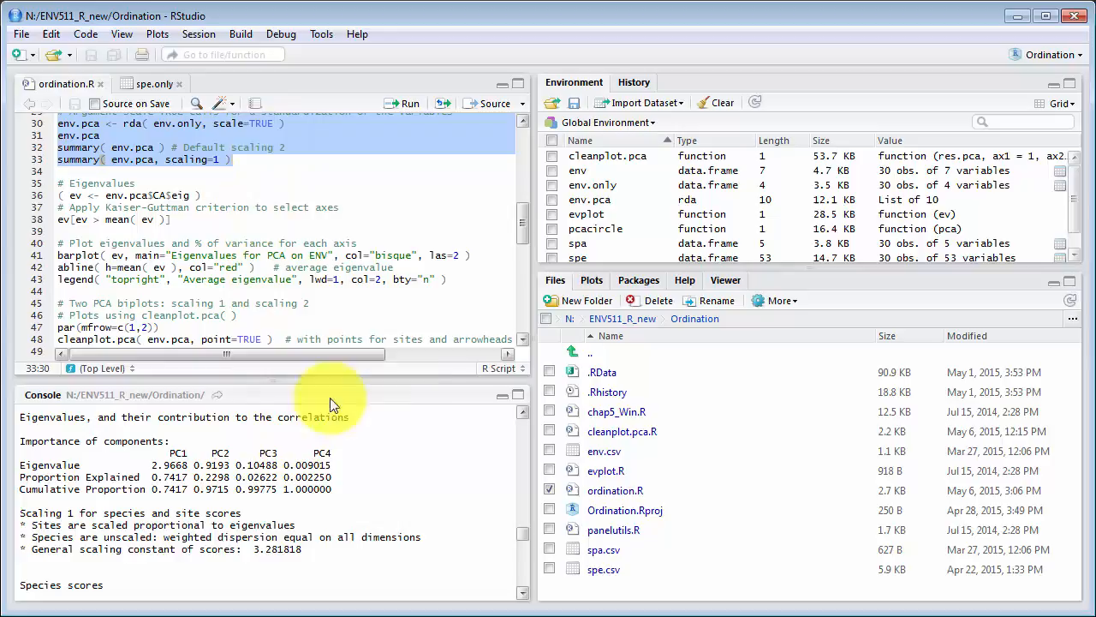
scroll("down", 3)
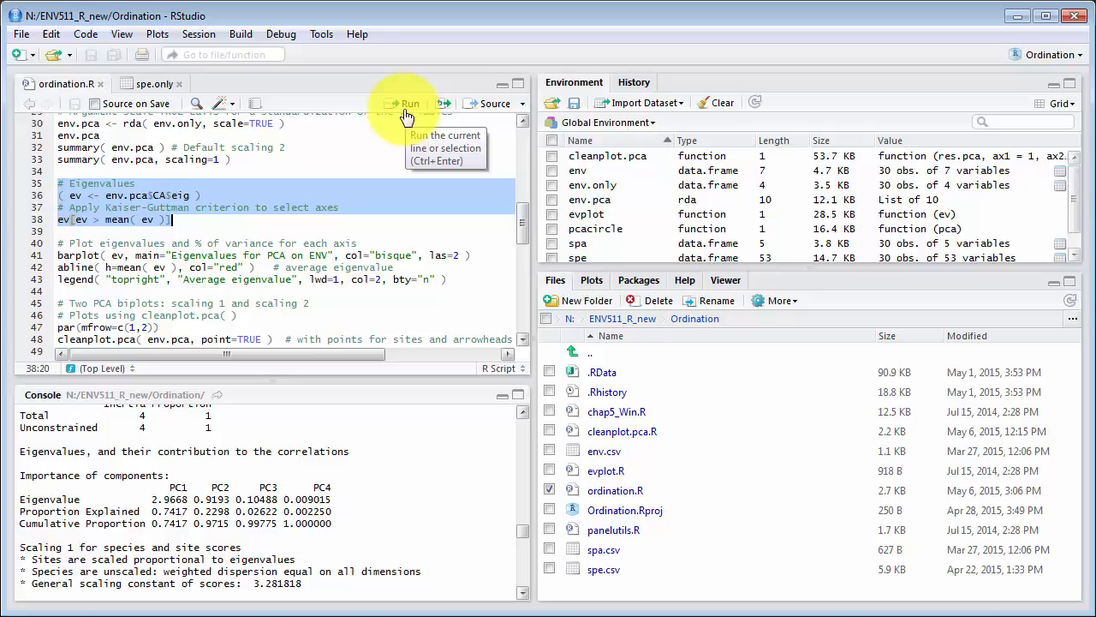
Extract eigenvalues, apply Kaiser-Guttman keeping PC1, and plot the eigenvalue barplot with average line
left_click(408, 102)
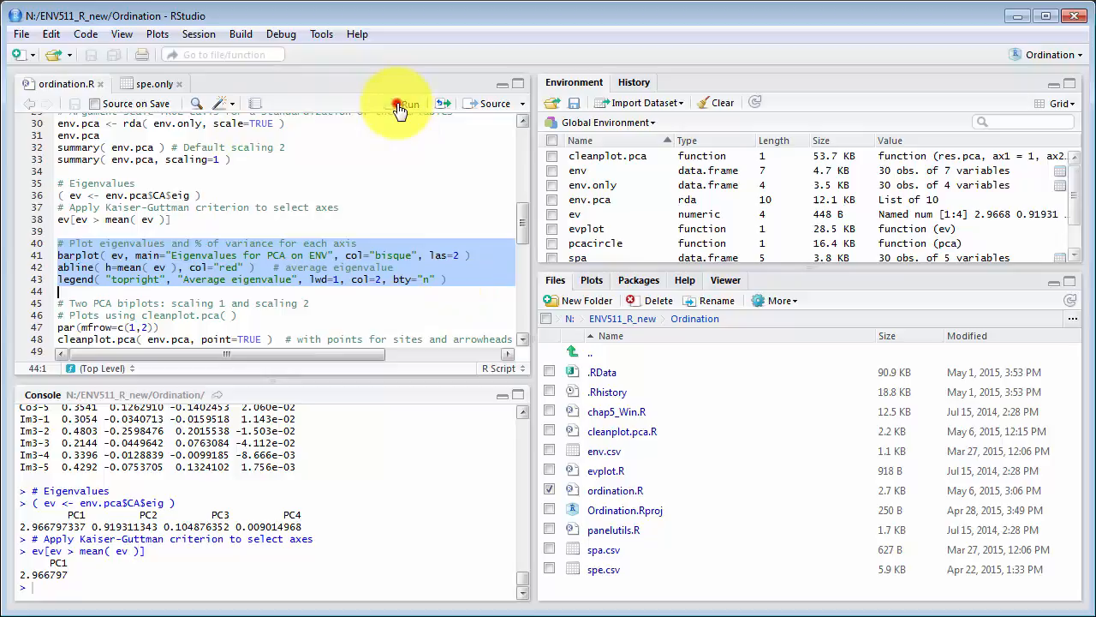
left_click(404, 103)
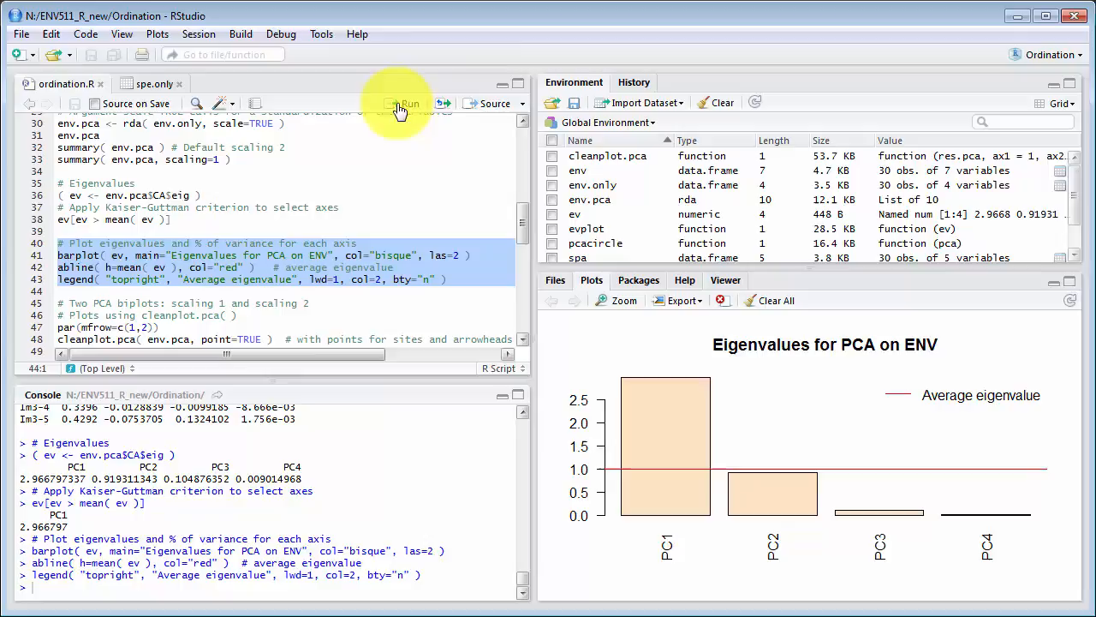
scroll("down", 3)
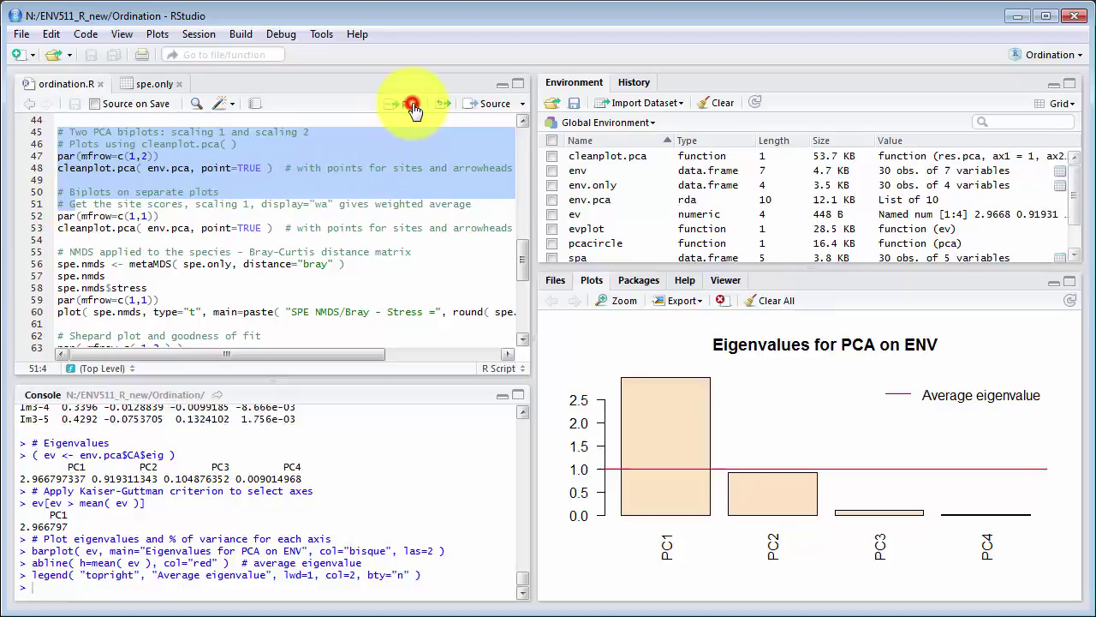
Run par(mfrow=c(1,1)) and cleanplot.pca to draw the environmental PCA biplot alone
left_click(414, 103)
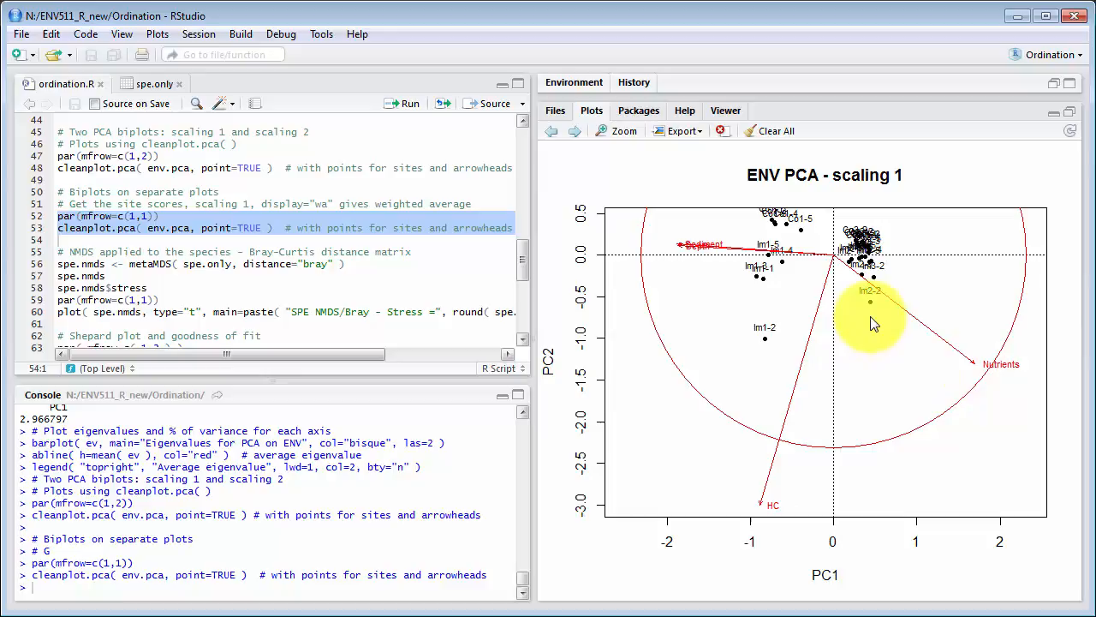
mouse_move(797, 254)
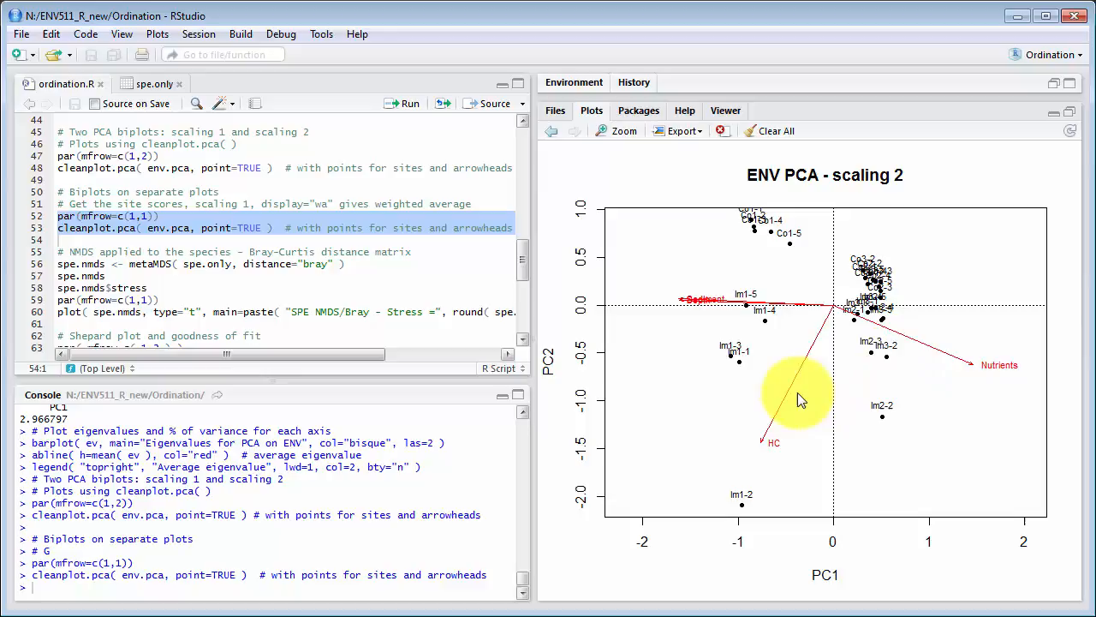
mouse_move(829, 430)
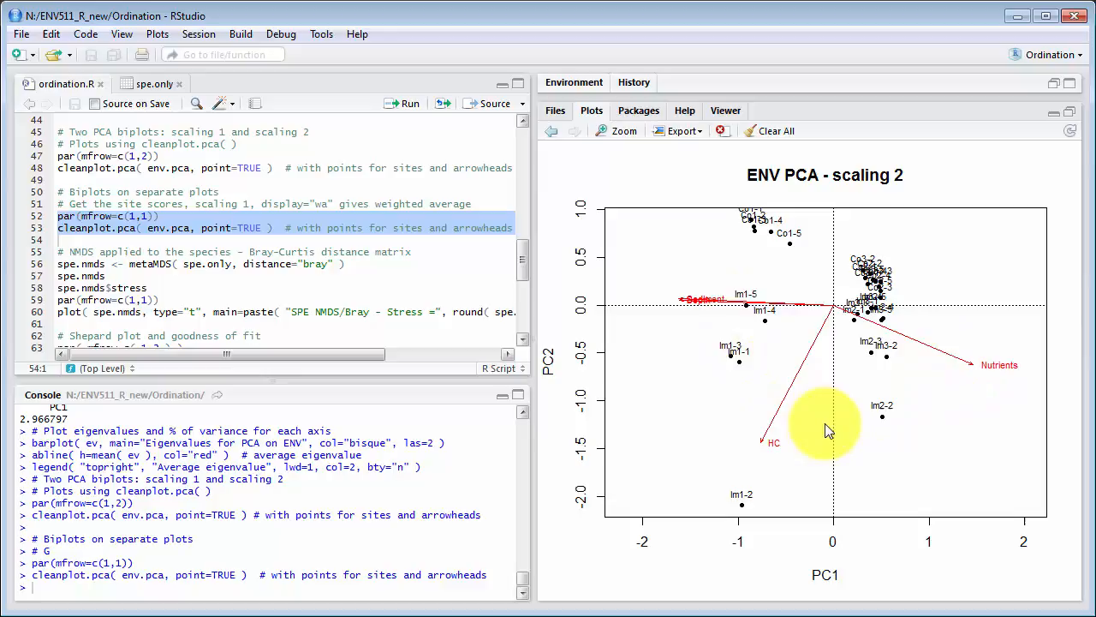
mouse_move(728, 308)
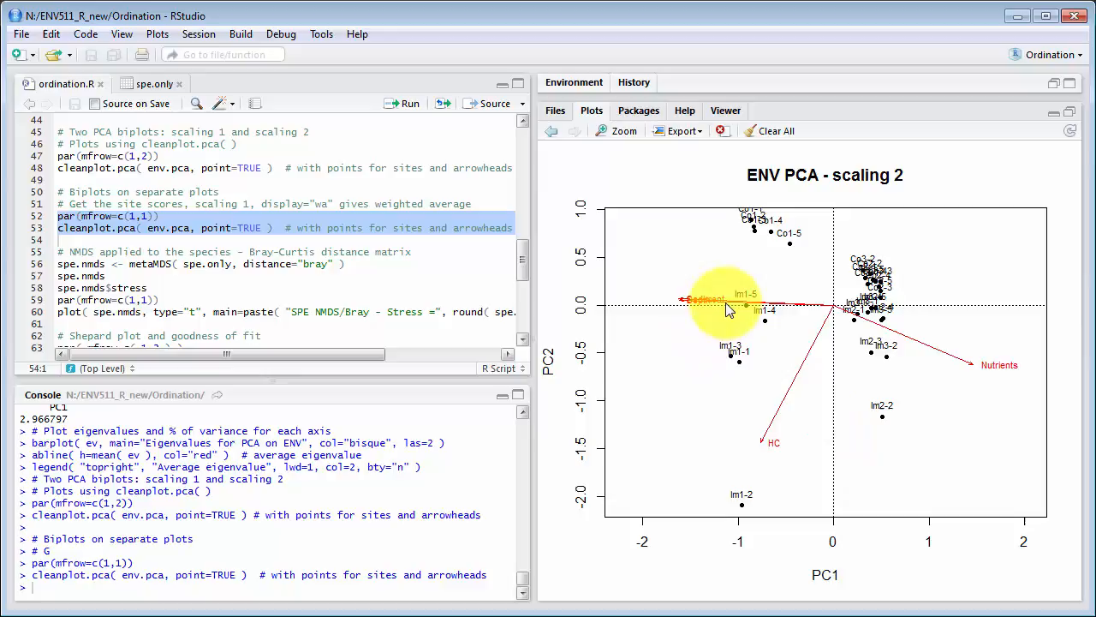
mouse_move(956, 372)
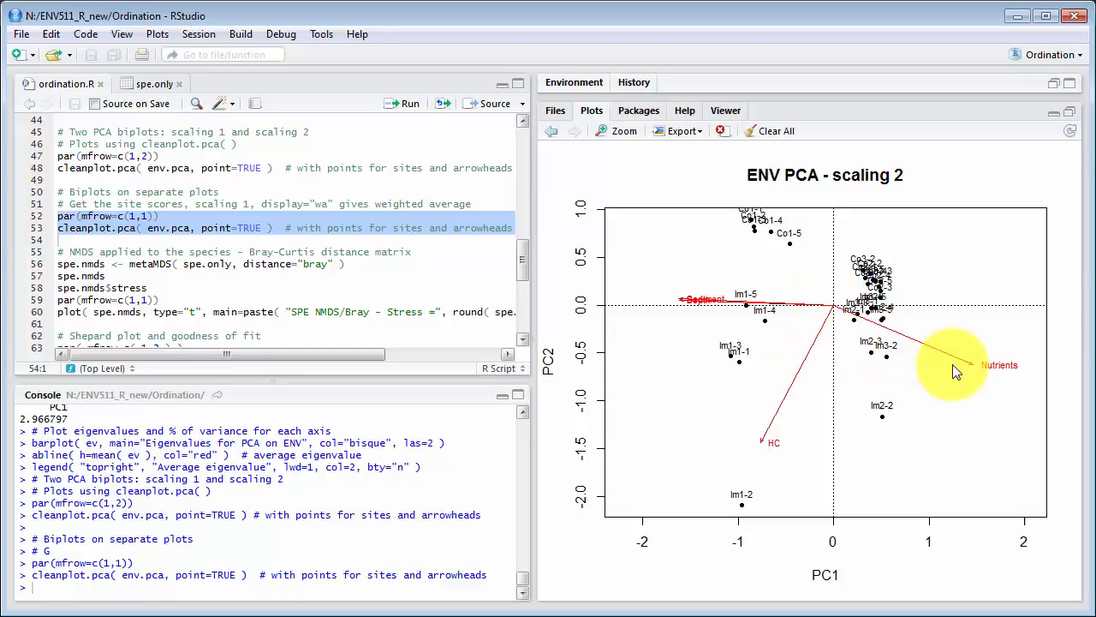
mouse_move(939, 360)
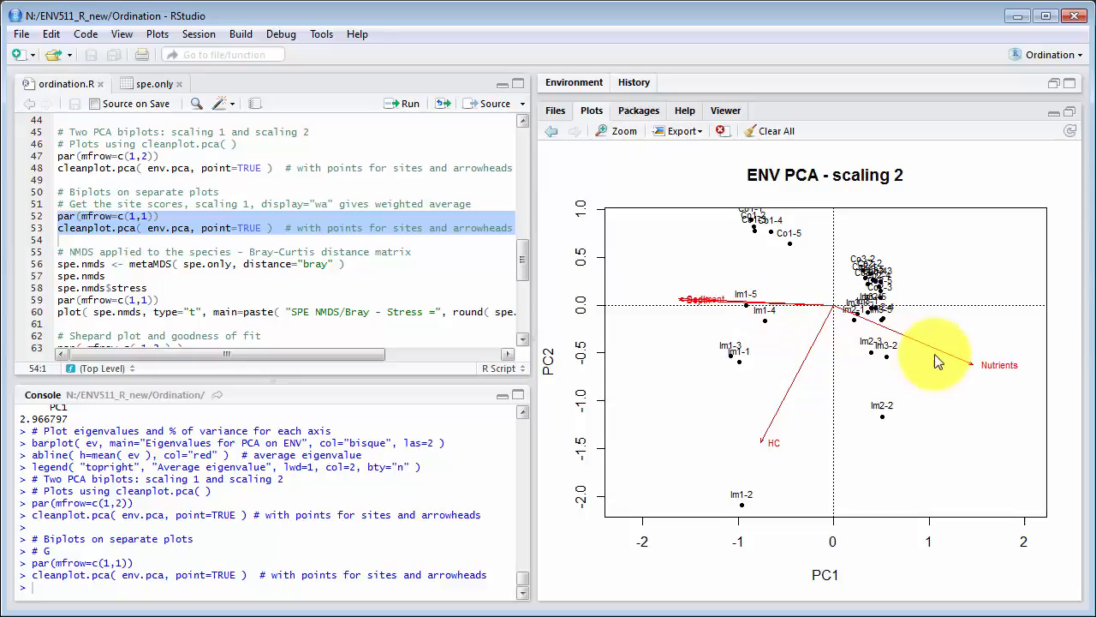
mouse_move(788, 442)
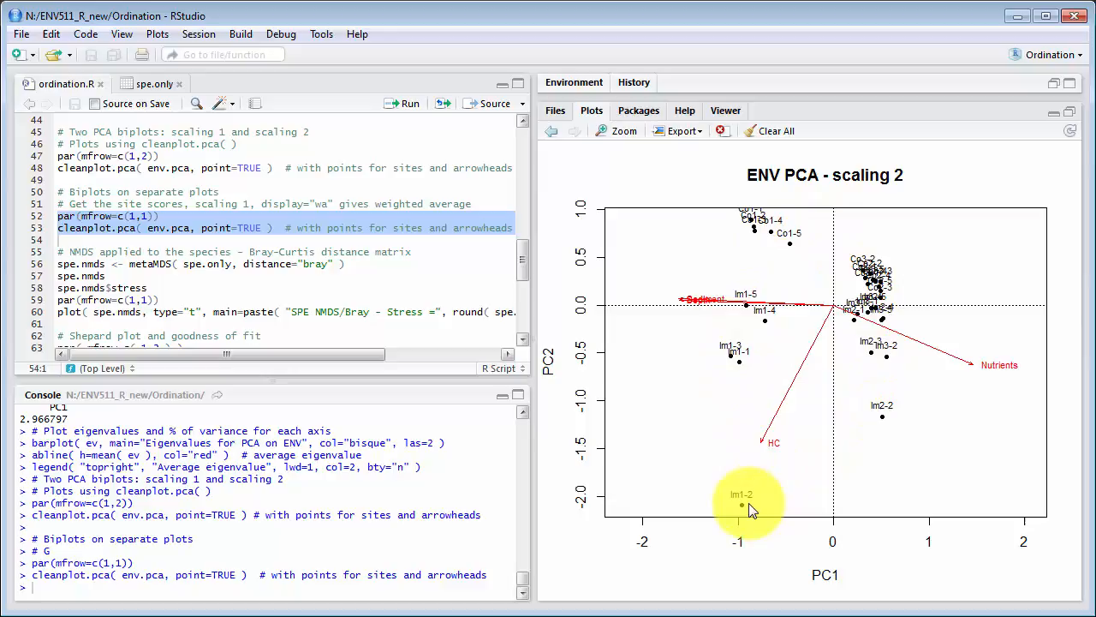
mouse_move(1003, 382)
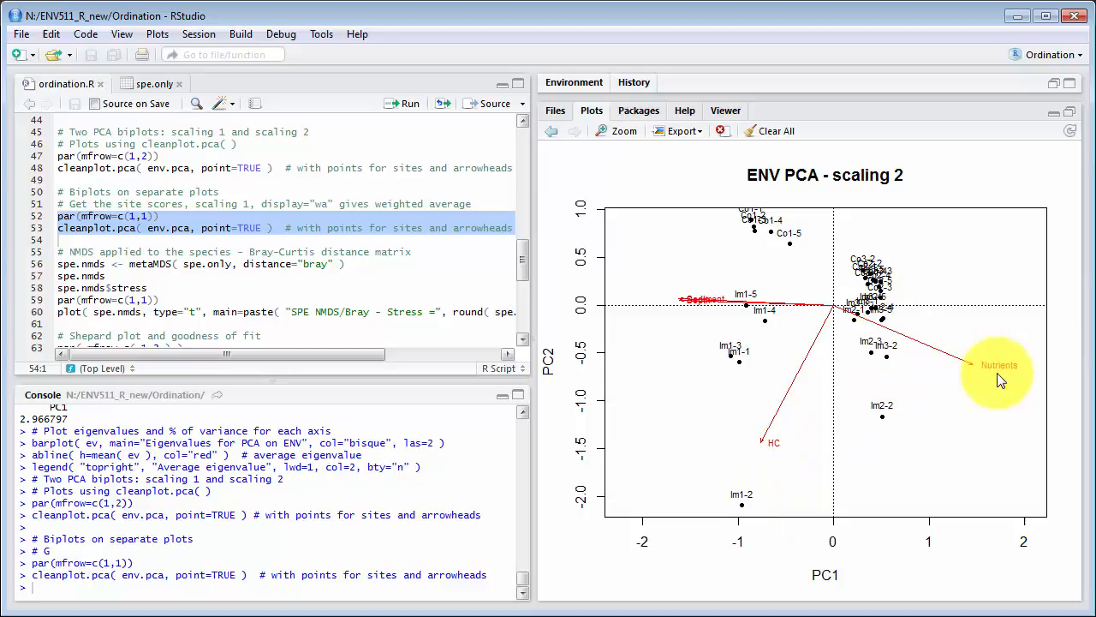
mouse_move(953, 336)
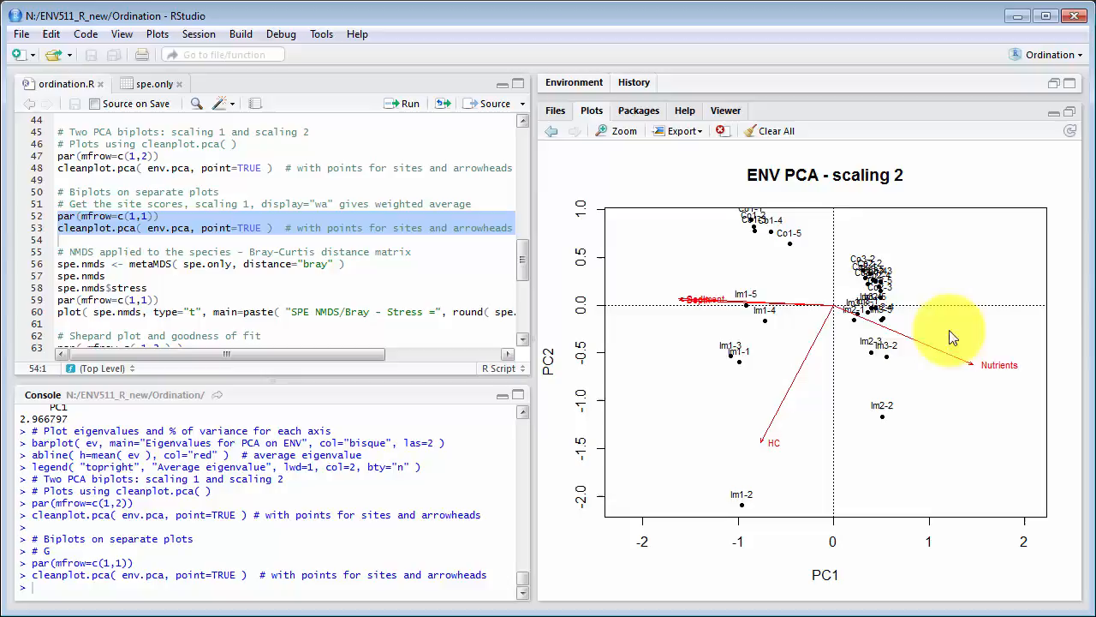
mouse_move(548, 328)
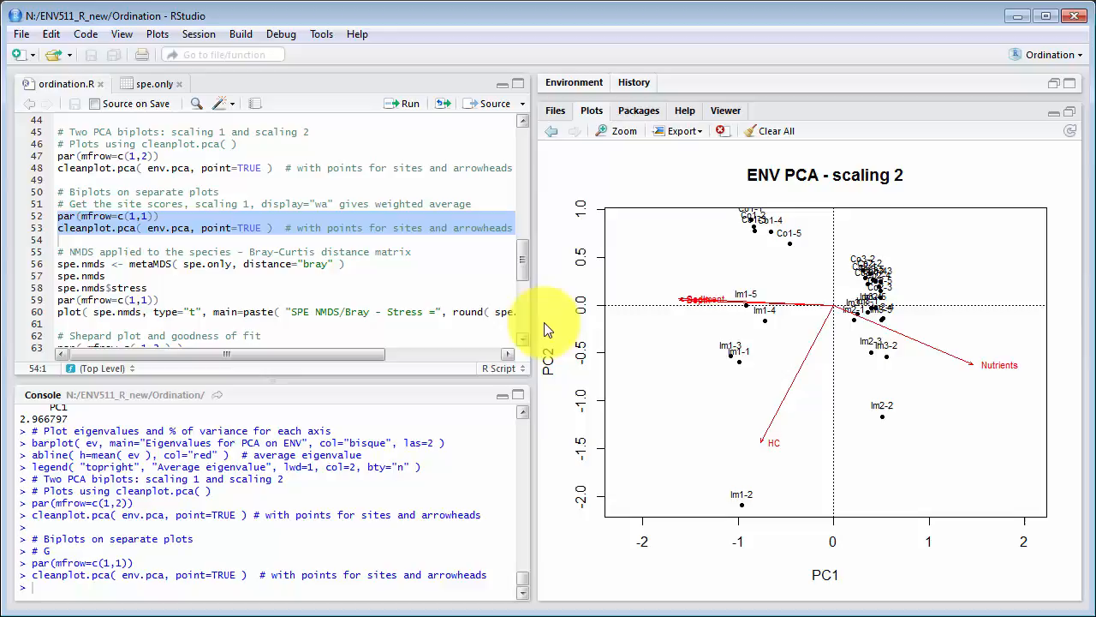
Run metaMDS with Bray-Curtis on species data and plot NMDS titled stress 0.005
scroll("down", 3)
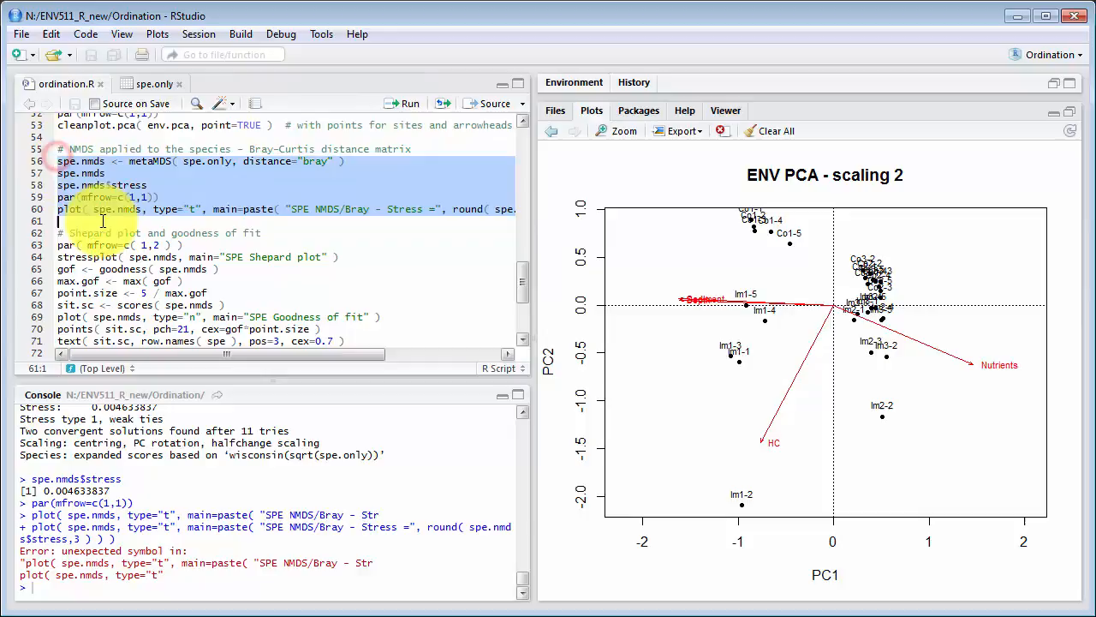
left_click(406, 103)
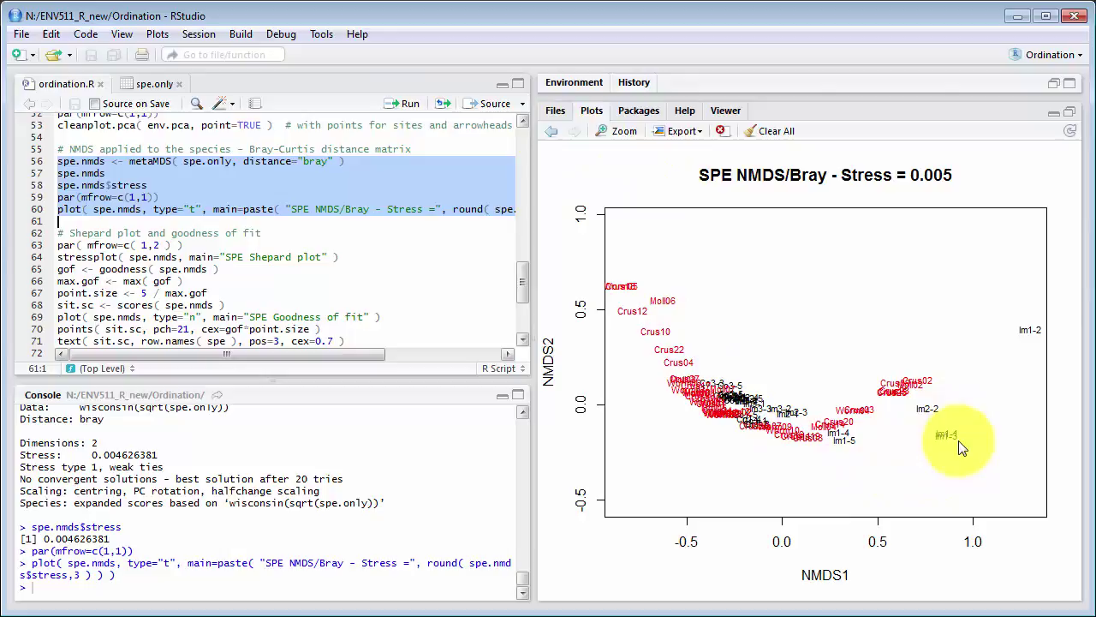
mouse_move(955, 445)
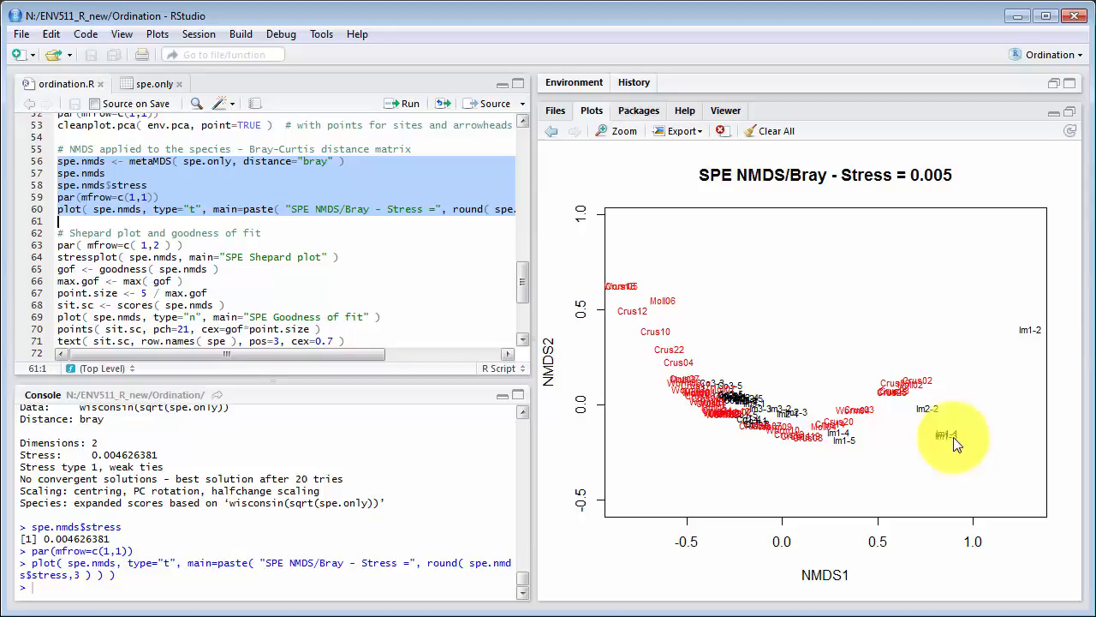
mouse_move(858, 426)
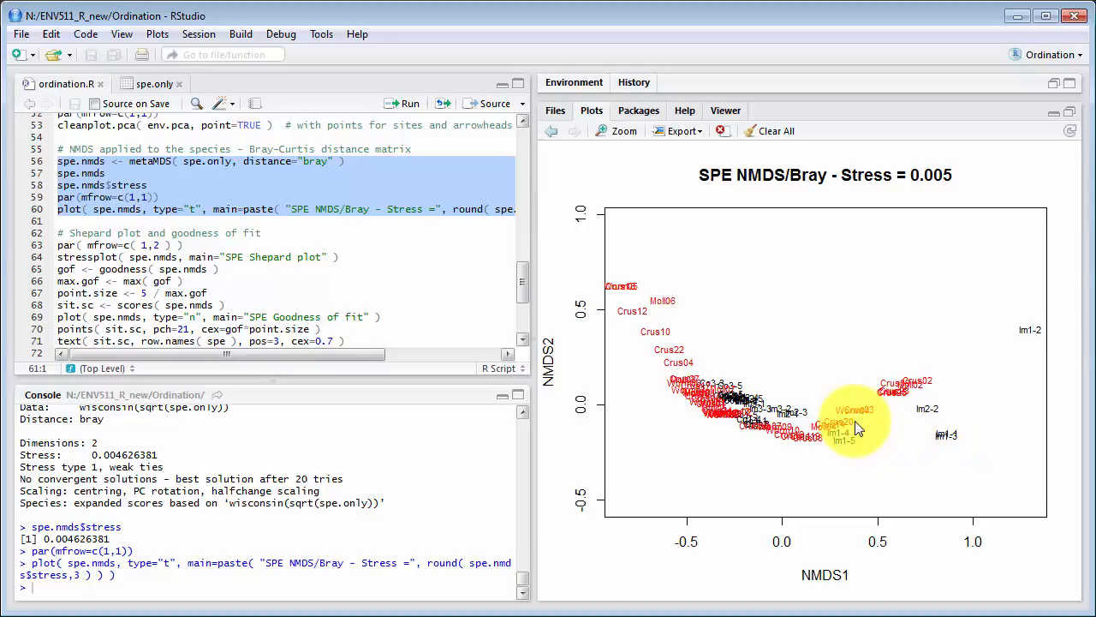
scroll("down", 3)
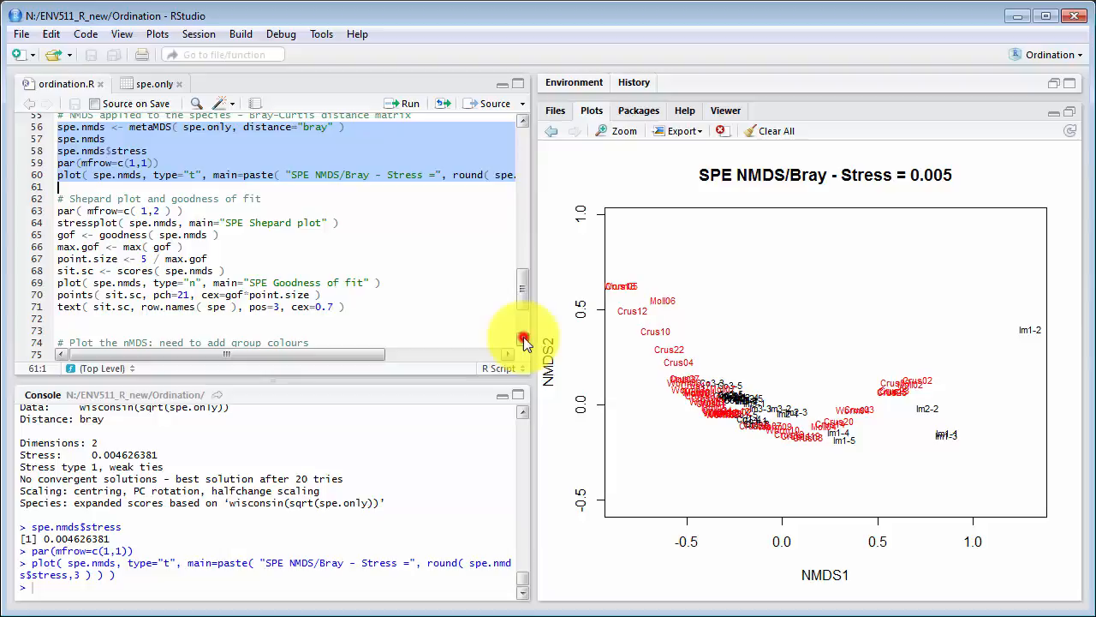
scroll("down", 3)
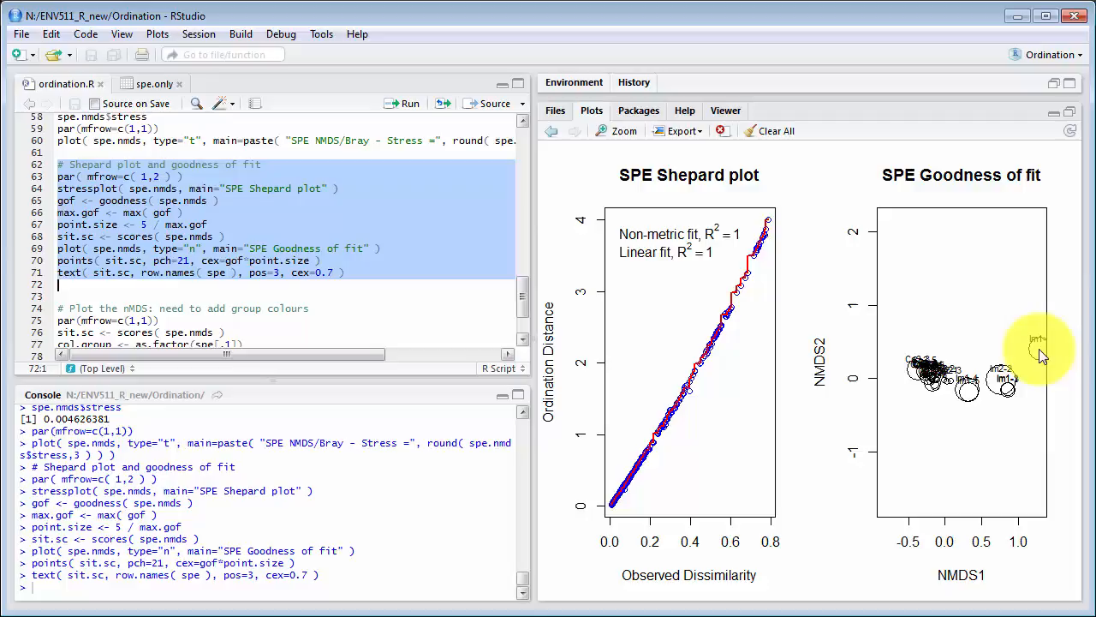
mouse_move(1027, 364)
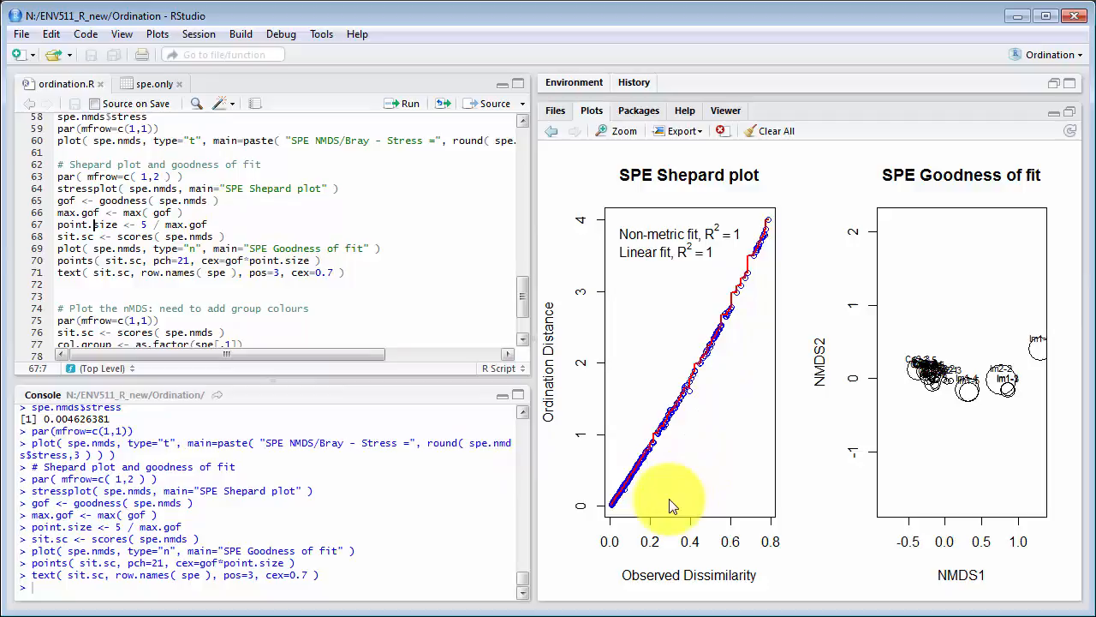
mouse_move(732, 568)
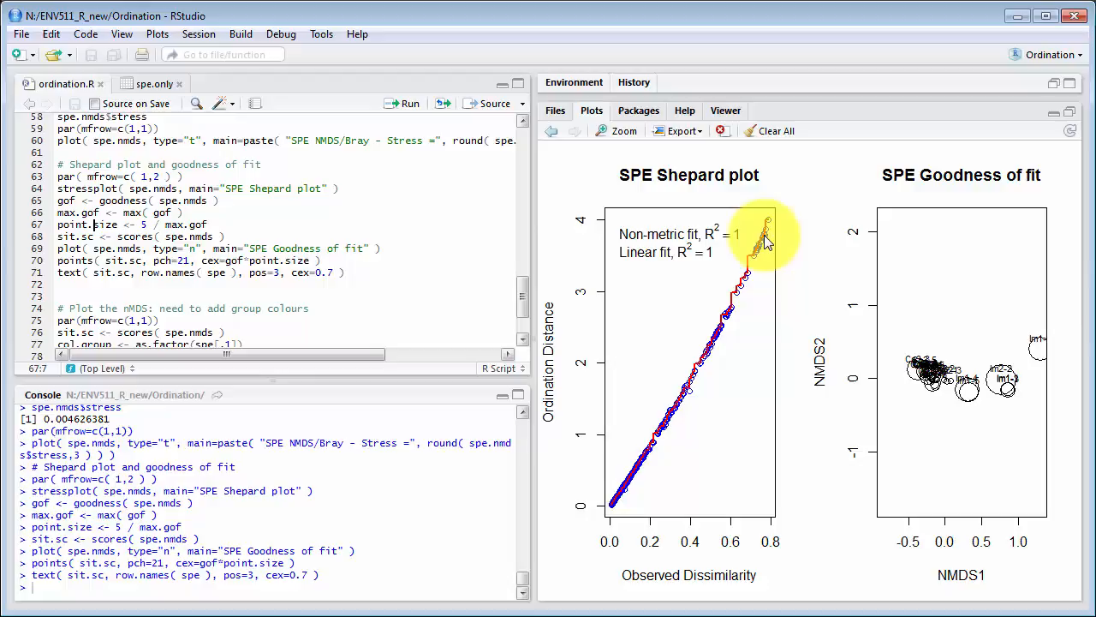
mouse_move(741, 265)
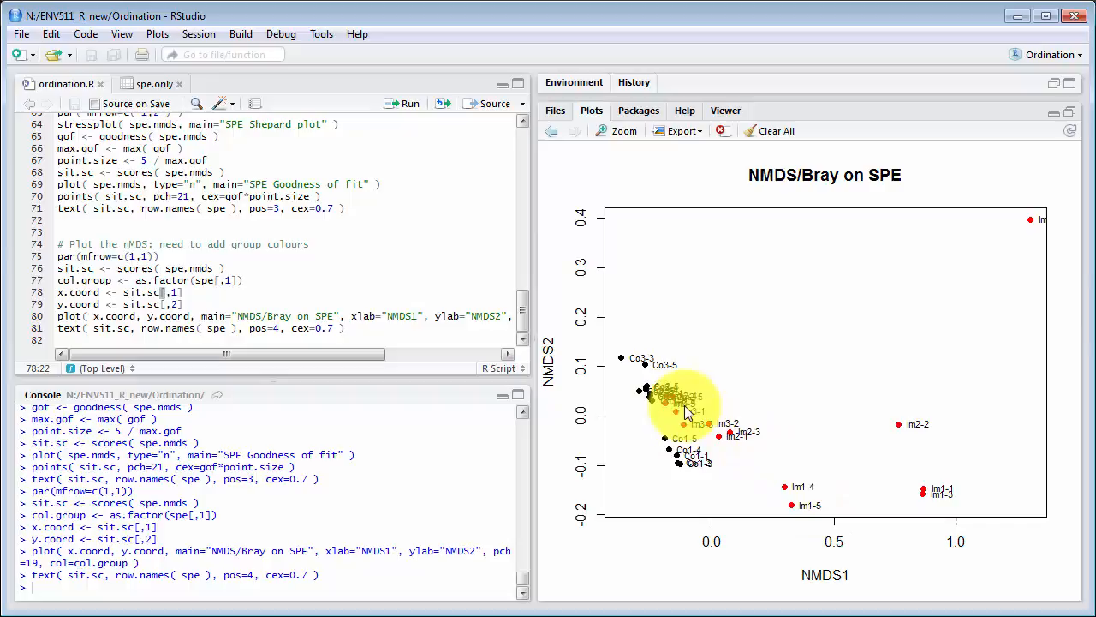
mouse_move(934, 441)
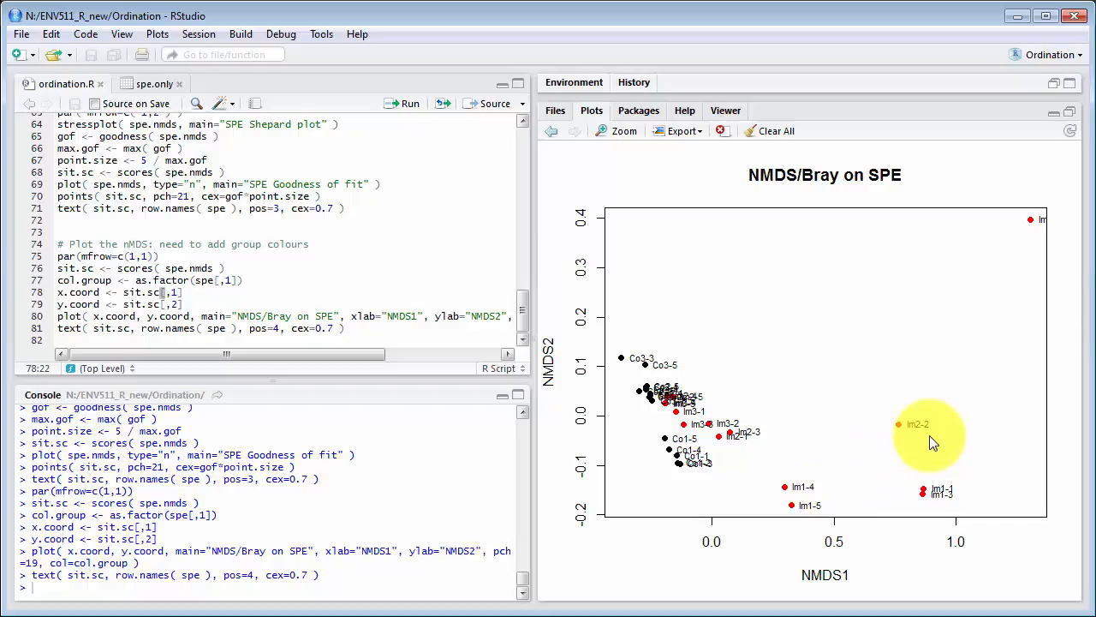
mouse_move(938, 498)
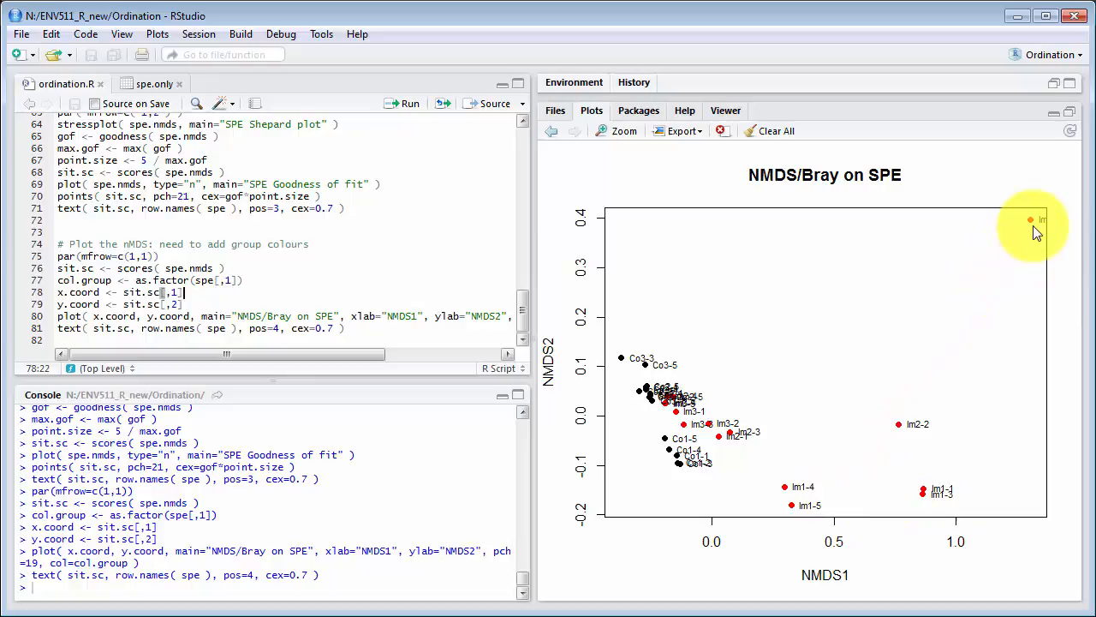
mouse_move(961, 328)
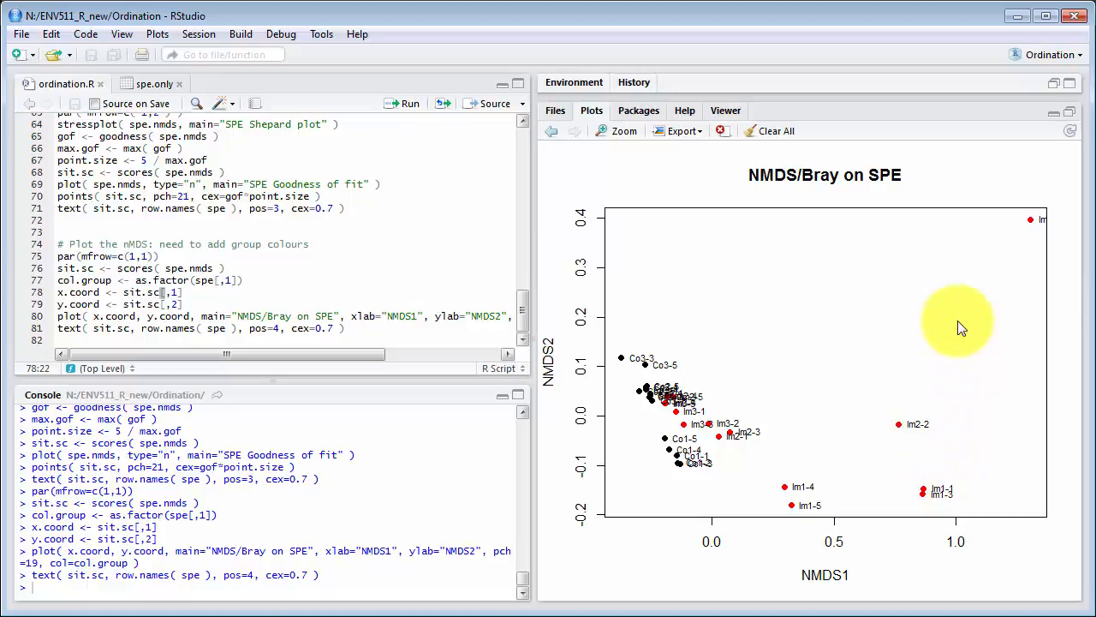
mouse_move(990, 364)
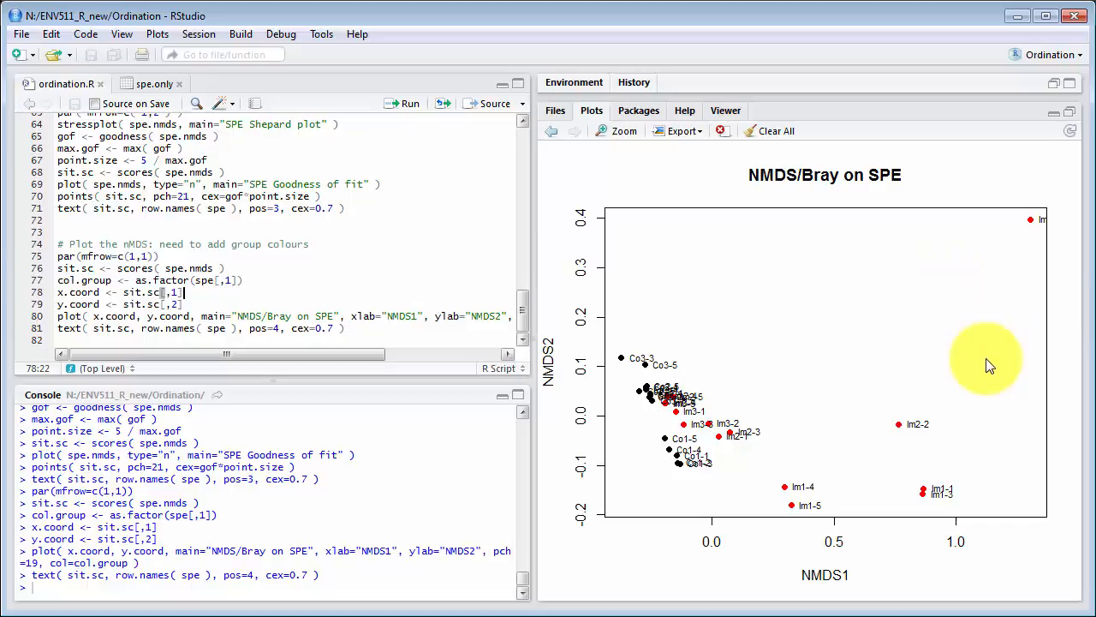